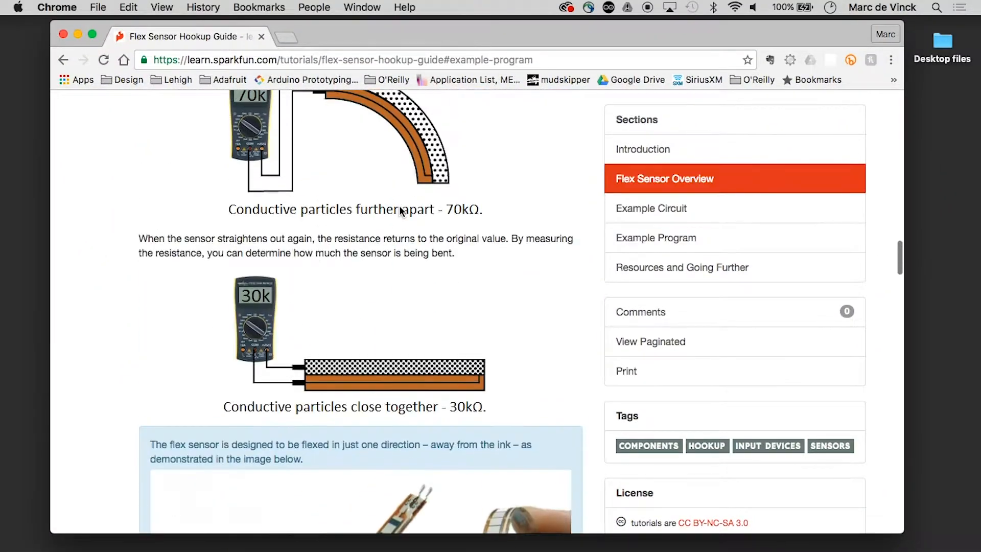
Scroll the SparkFun flex sensor guide down to the Example Program code block.
scroll("down", 3)
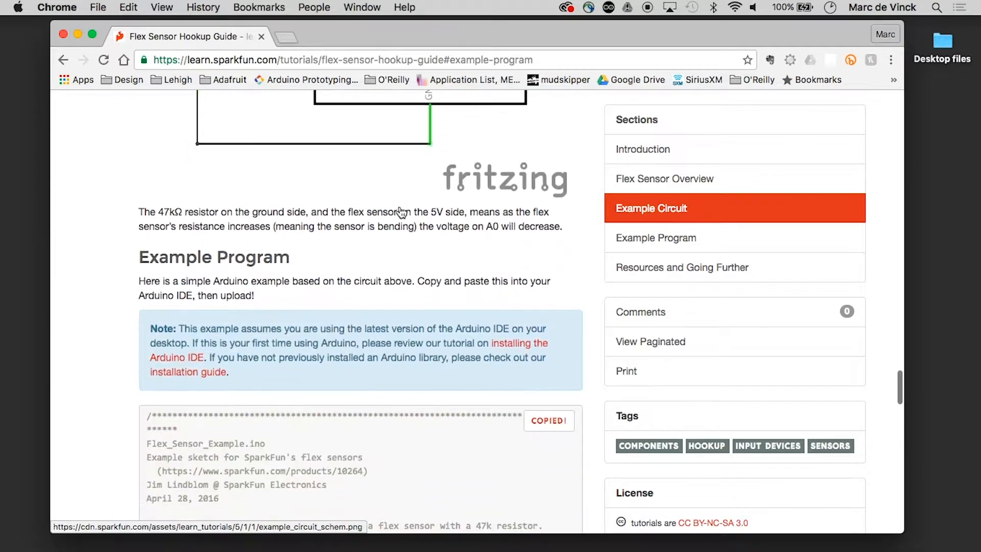
scroll("down", 3)
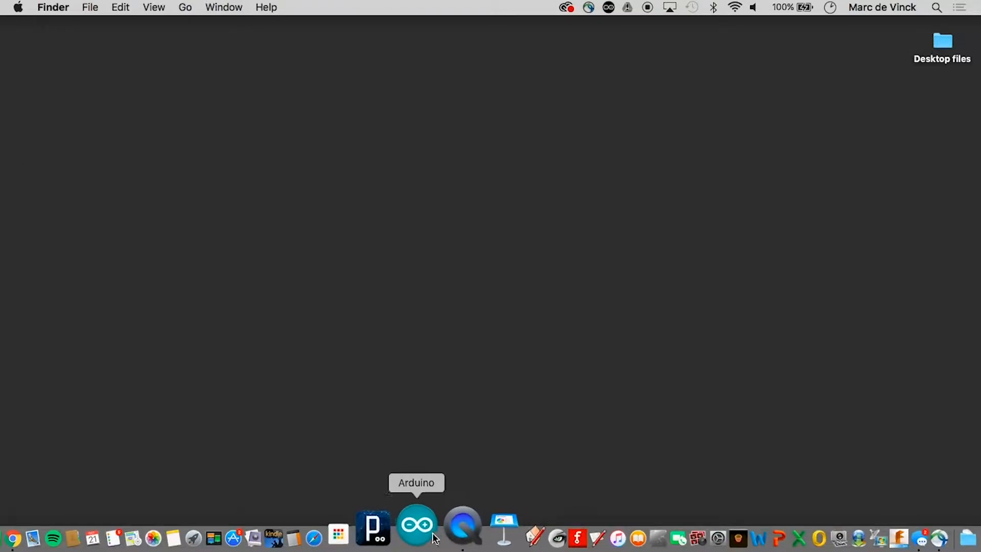
Verify the board is Arduino/Genuino Uno and upload the bend_sensor_sample sketch.
left_click(416, 526)
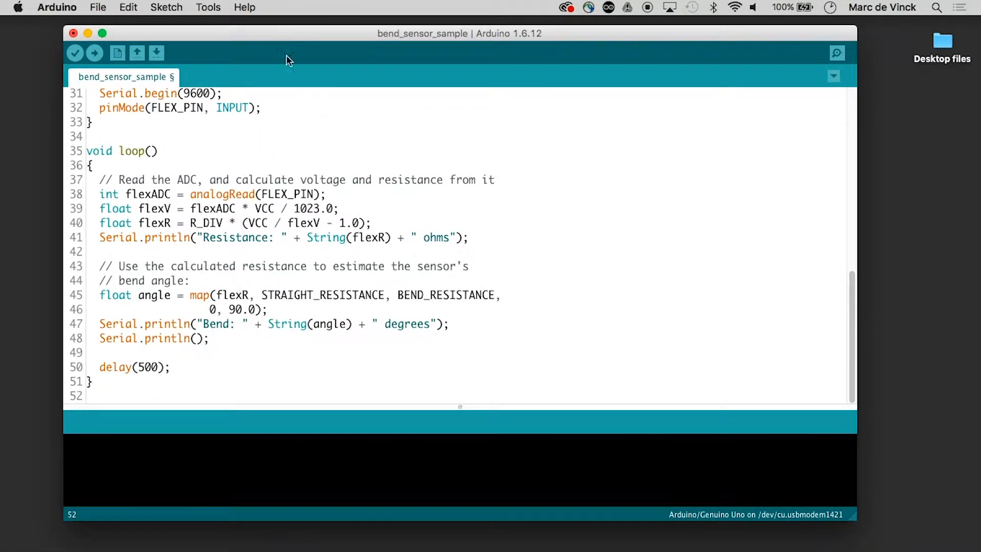
left_click(207, 7)
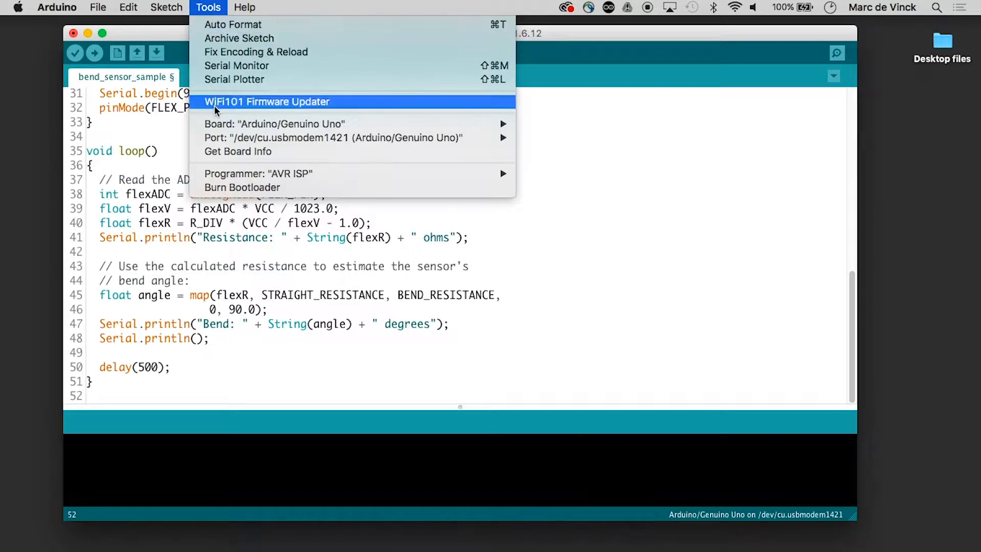
left_click(208, 6)
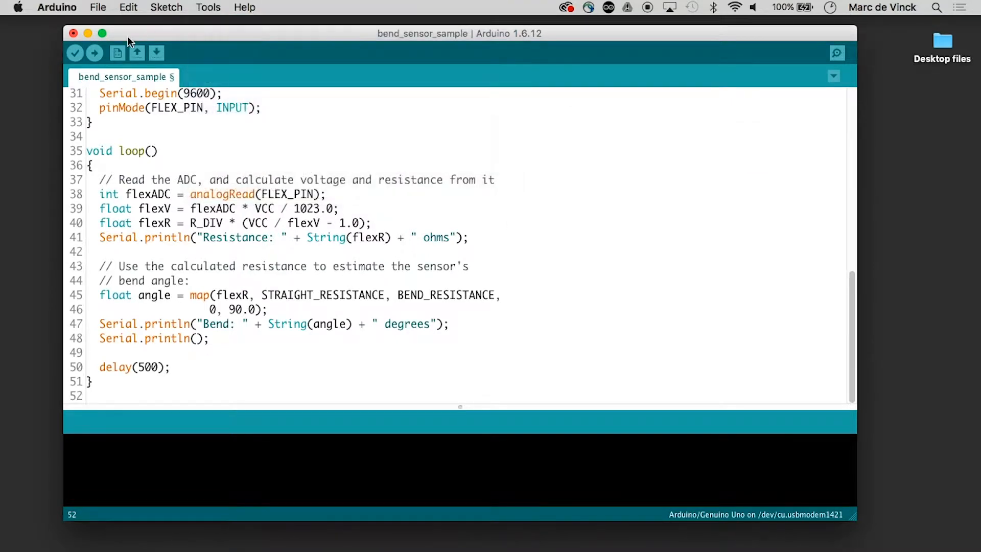
left_click(95, 52)
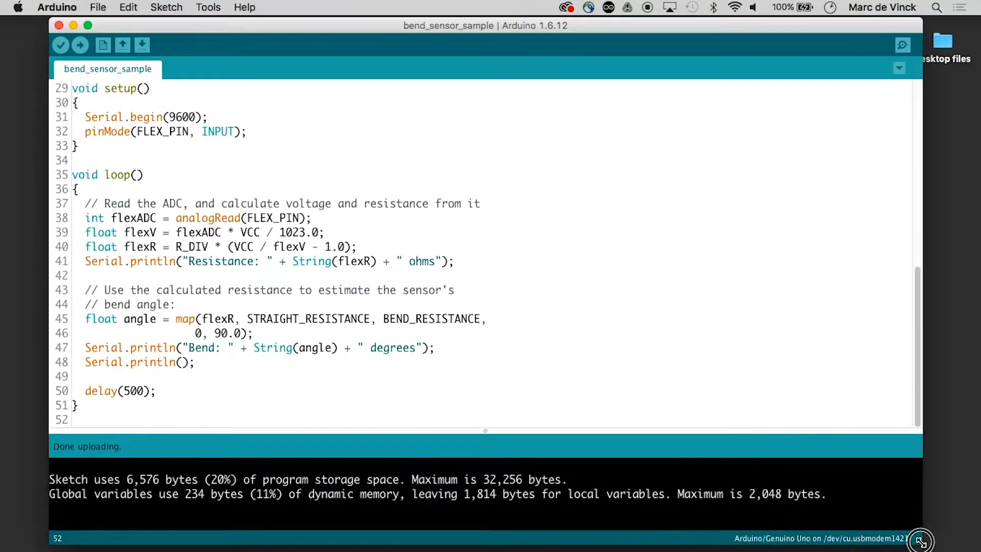
Open the Serial Monitor at 9600 baud showing resistance and bend-angle readings.
left_click(903, 45)
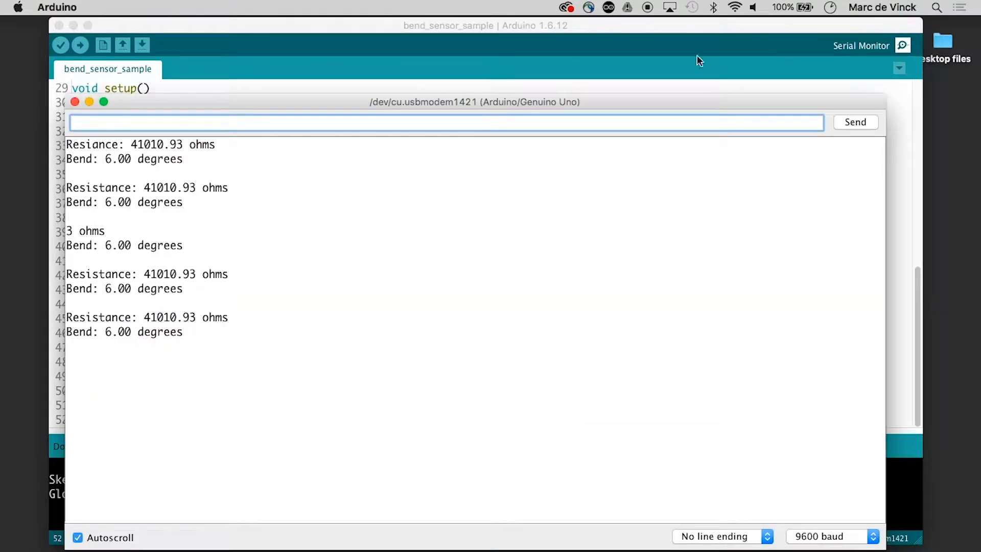
Move the Serial Monitor aside while bending to 53 degrees, then close it.
left_click_drag(476, 103, 444, 64)
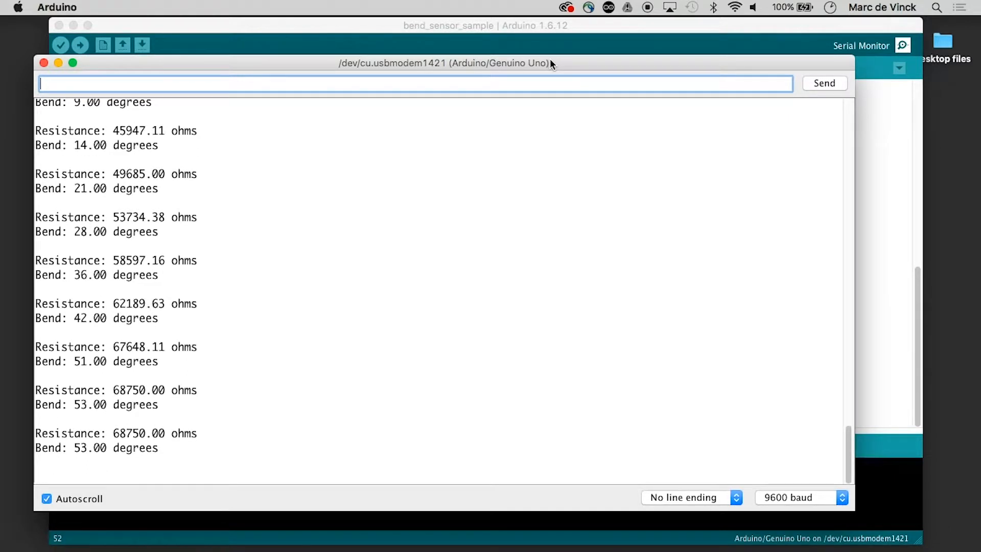
left_click(44, 64)
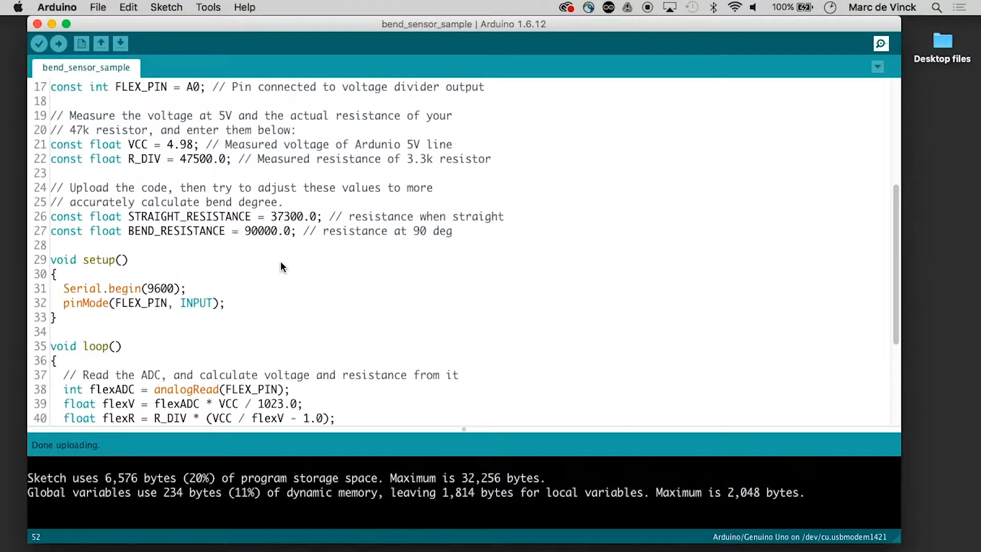